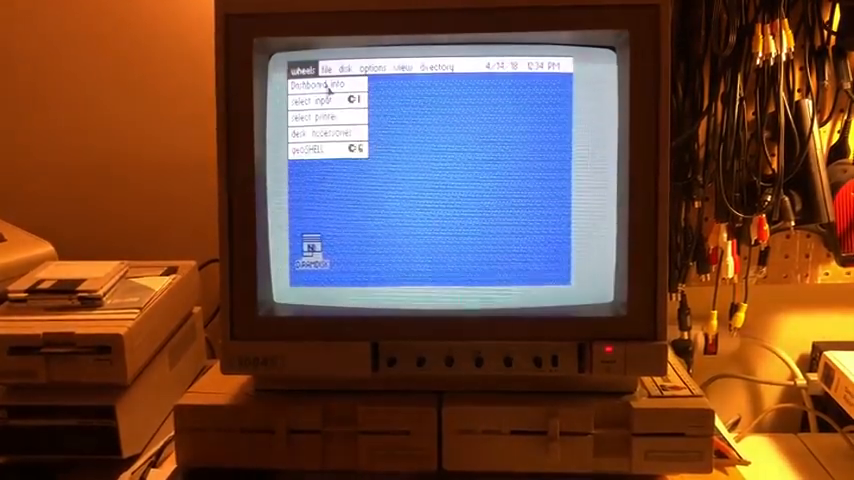
# Open and close the file operations menu, then the system menu with Dashboard info
pyautogui.click(332, 66)
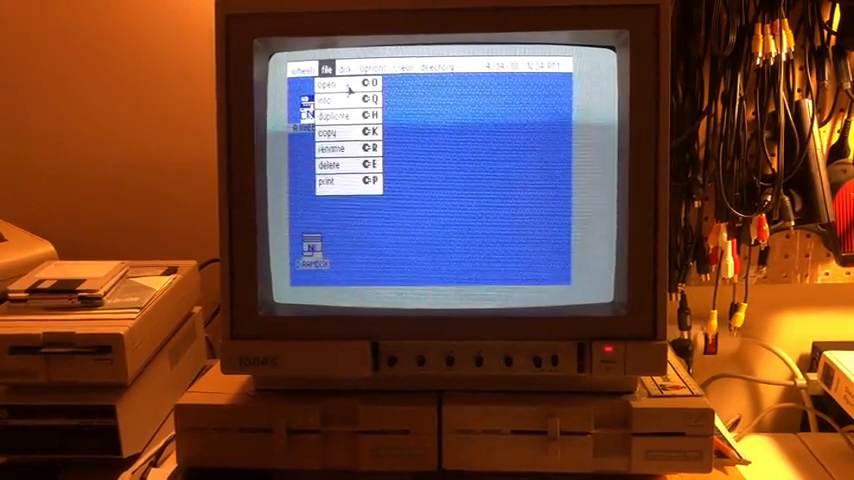
pyautogui.click(344, 66)
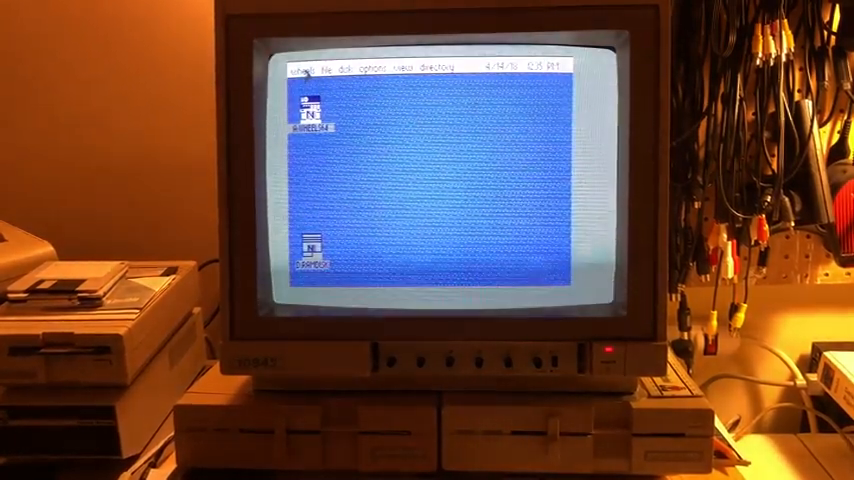
pyautogui.click(297, 67)
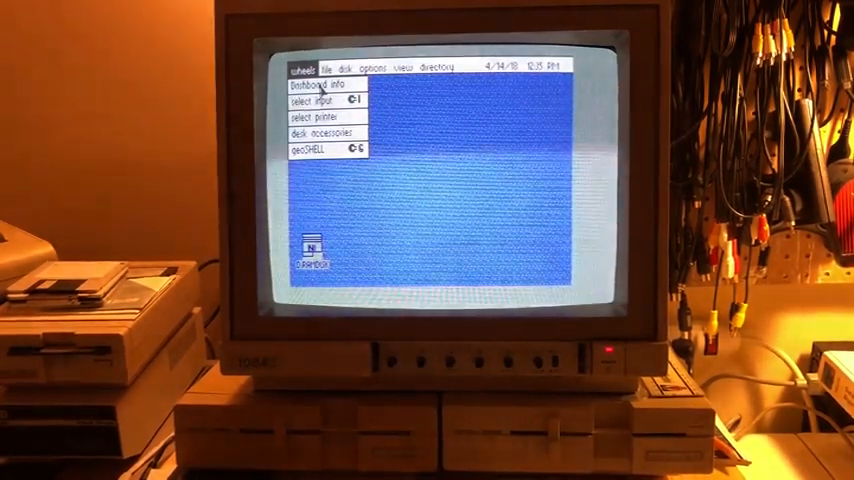
pyautogui.click(325, 85)
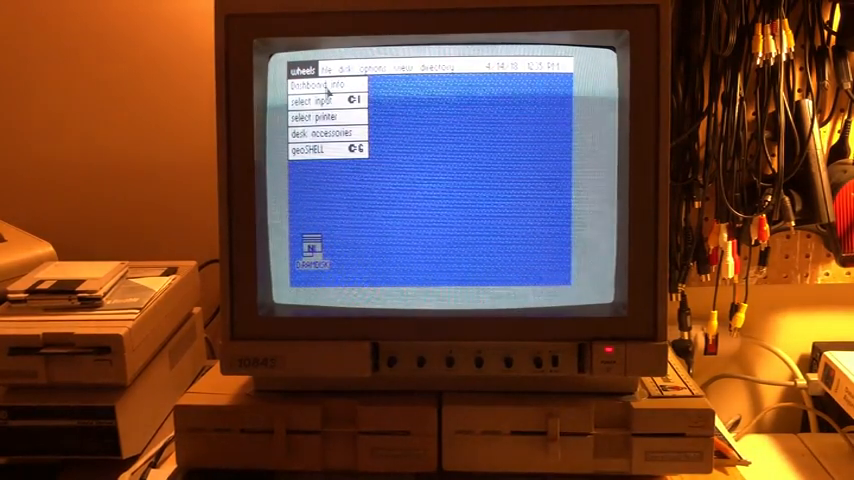
pyautogui.click(319, 85)
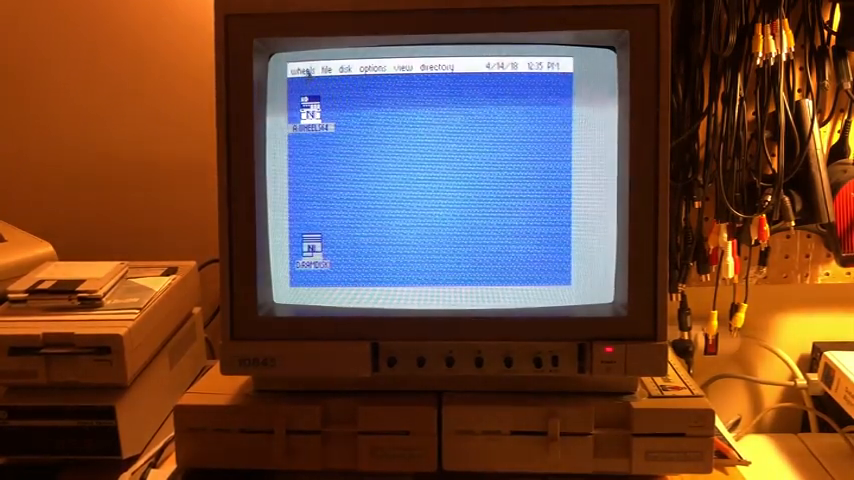
pyautogui.click(300, 66)
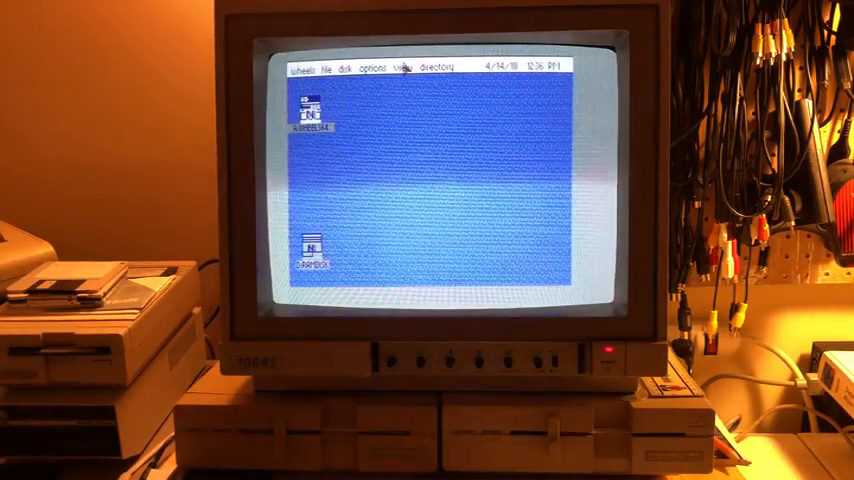
# Reopen and close the system menu, then browse the disk and view option menus
pyautogui.click(402, 67)
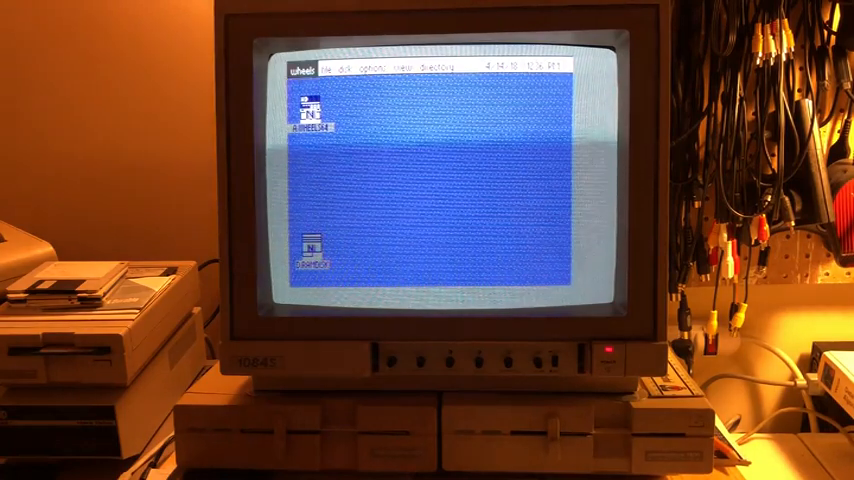
pyautogui.click(299, 67)
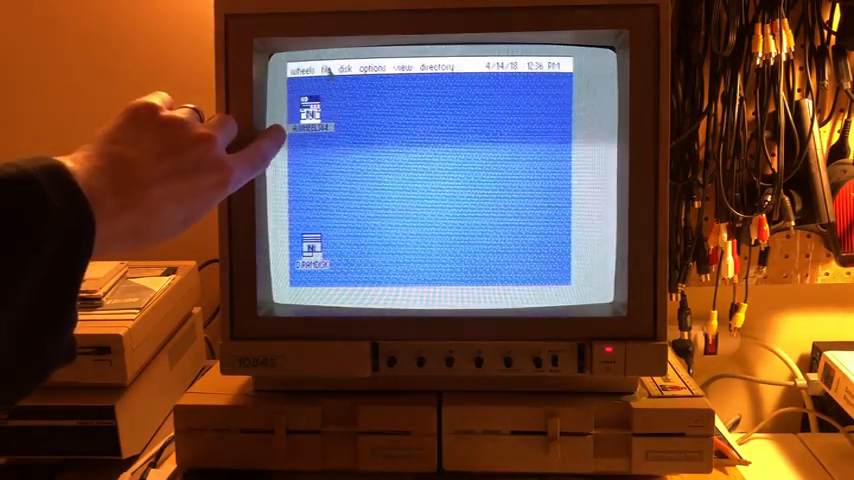
pyautogui.click(327, 66)
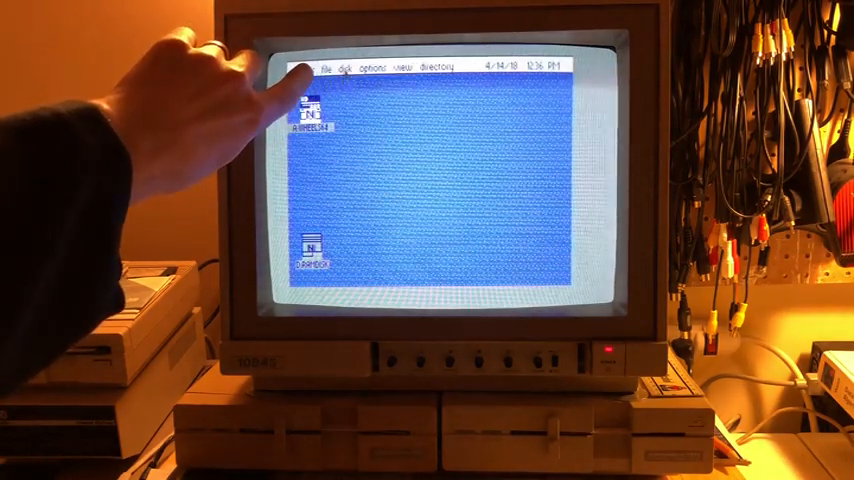
pyautogui.click(345, 66)
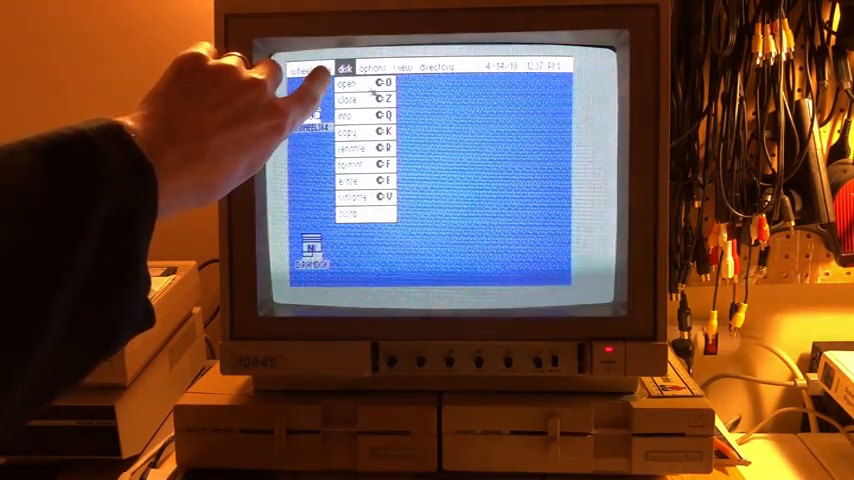
pyautogui.click(406, 66)
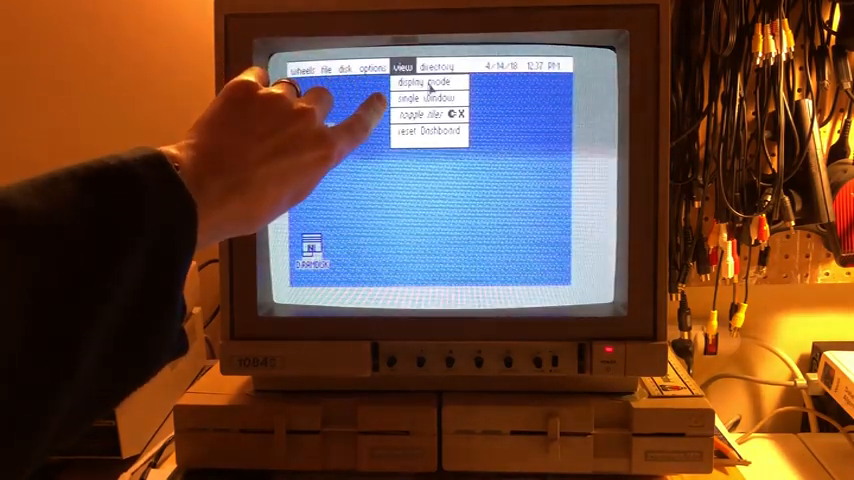
pyautogui.click(437, 64)
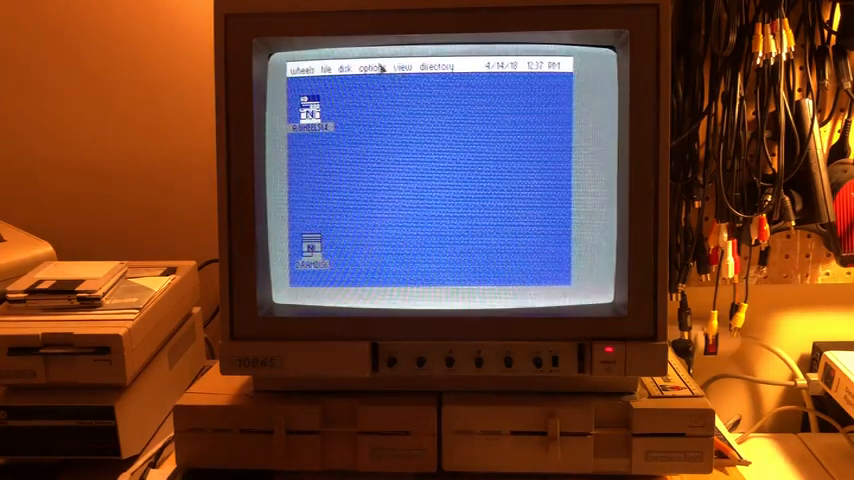
# Browse and close the desktop options menu, then bring up the view options menu
pyautogui.click(373, 66)
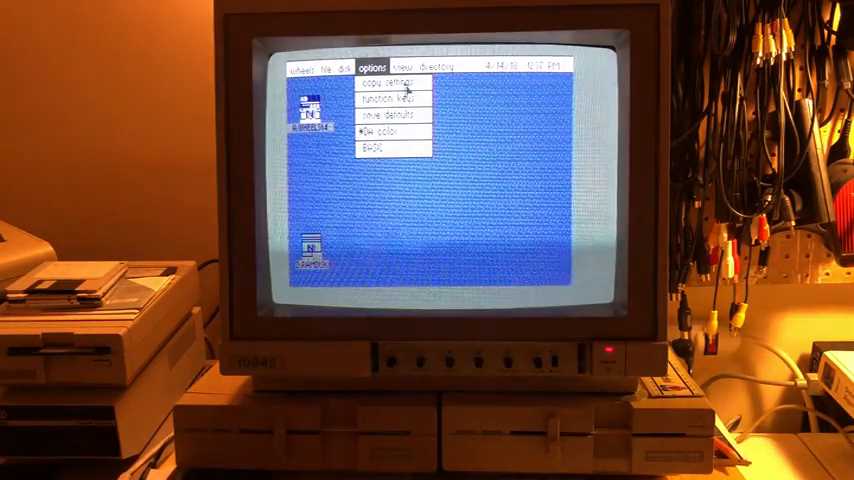
pyautogui.click(385, 82)
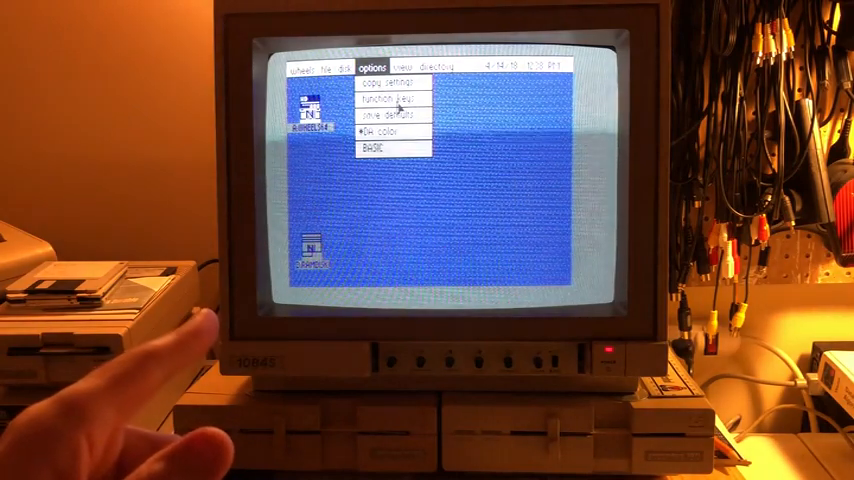
pyautogui.click(388, 99)
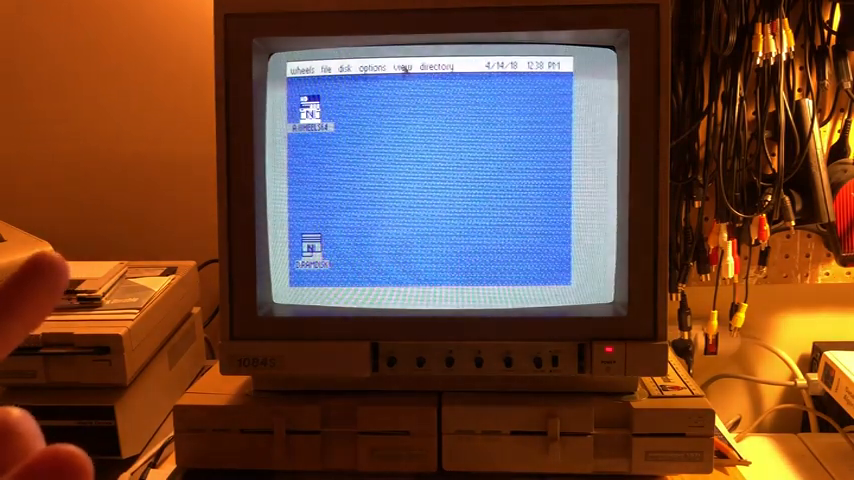
pyautogui.click(402, 67)
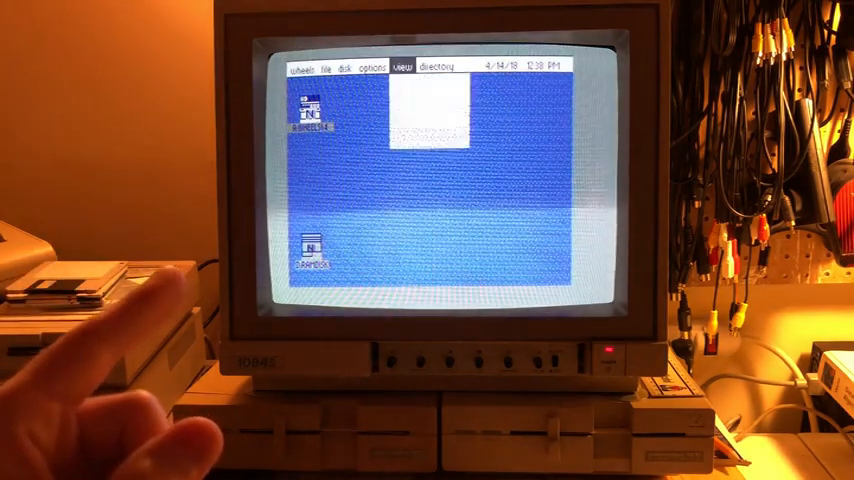
pyautogui.click(399, 66)
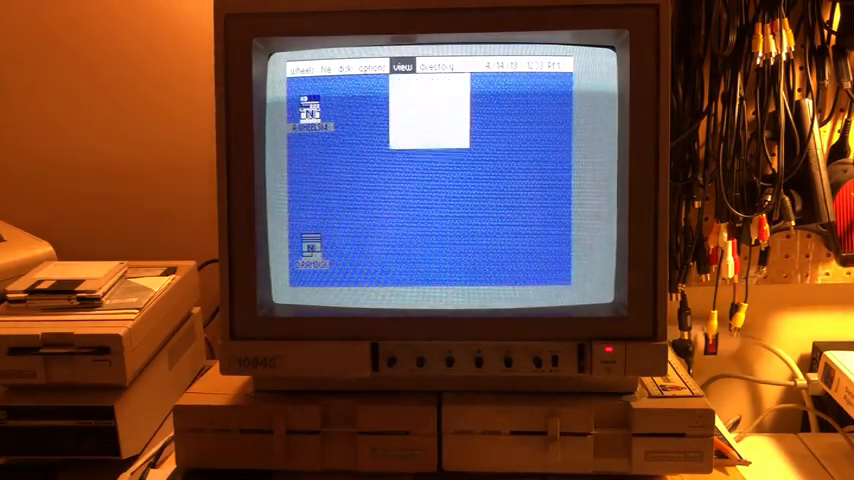
pyautogui.click(400, 67)
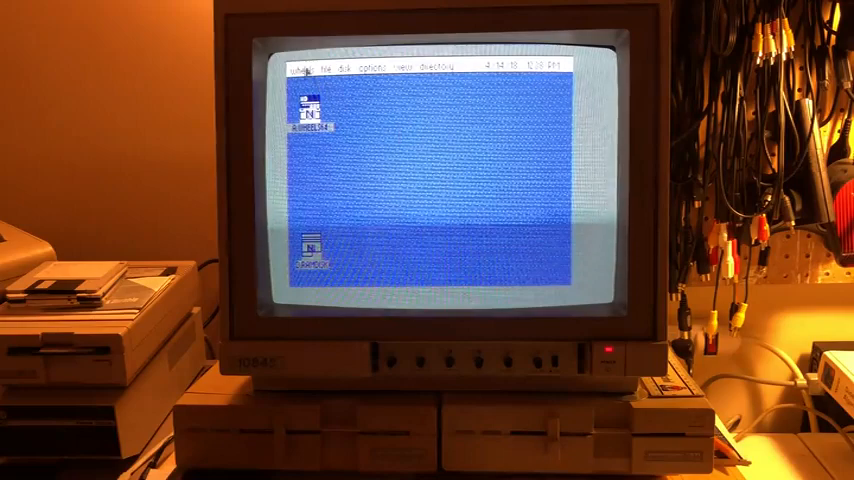
pyautogui.click(300, 66)
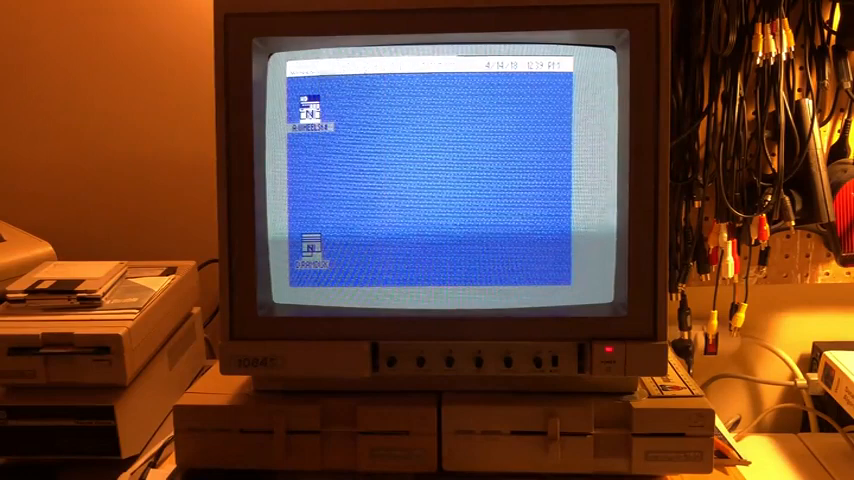
pyautogui.click(344, 67)
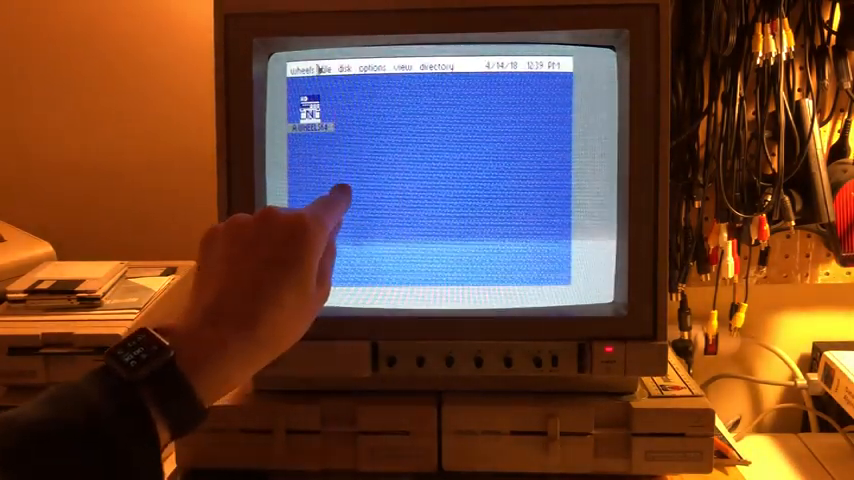
pyautogui.click(328, 67)
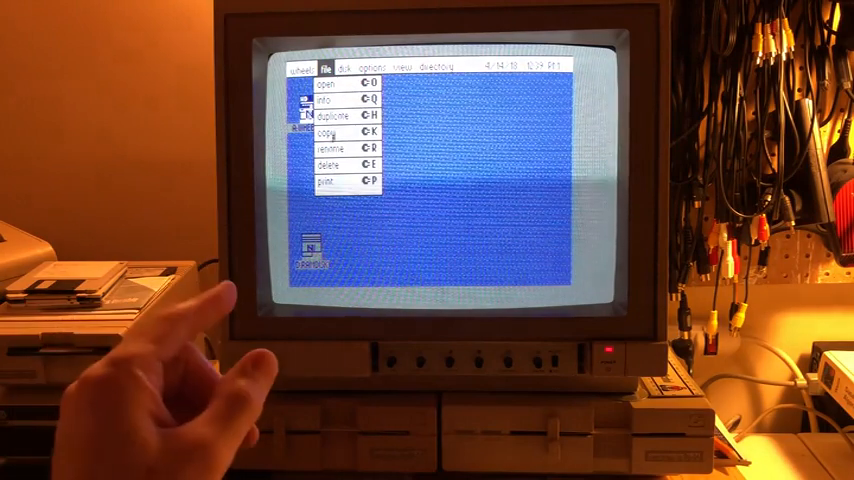
pyautogui.click(348, 66)
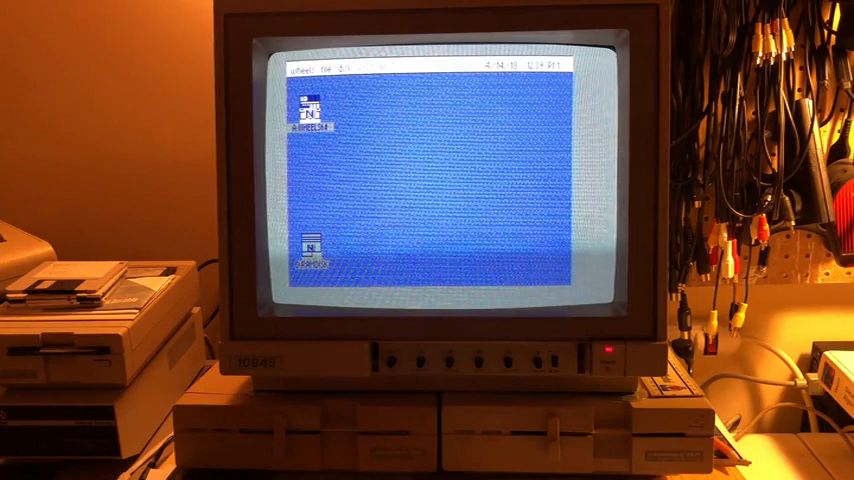
pyautogui.click(374, 66)
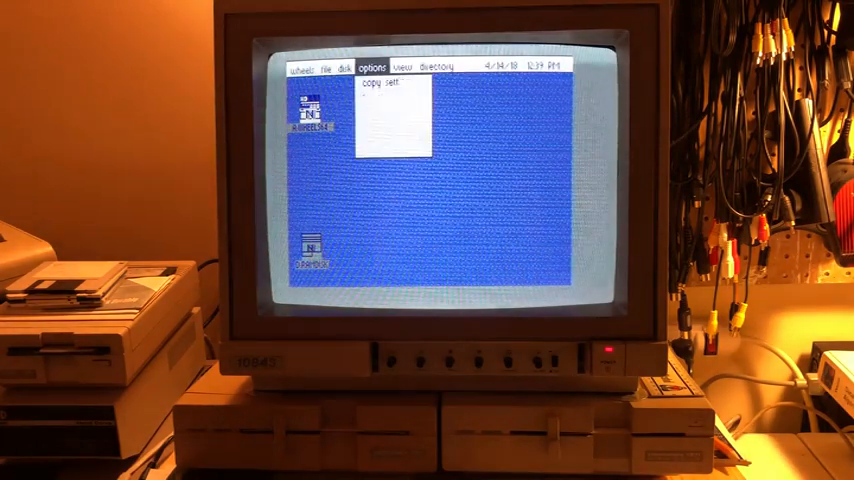
pyautogui.click(371, 67)
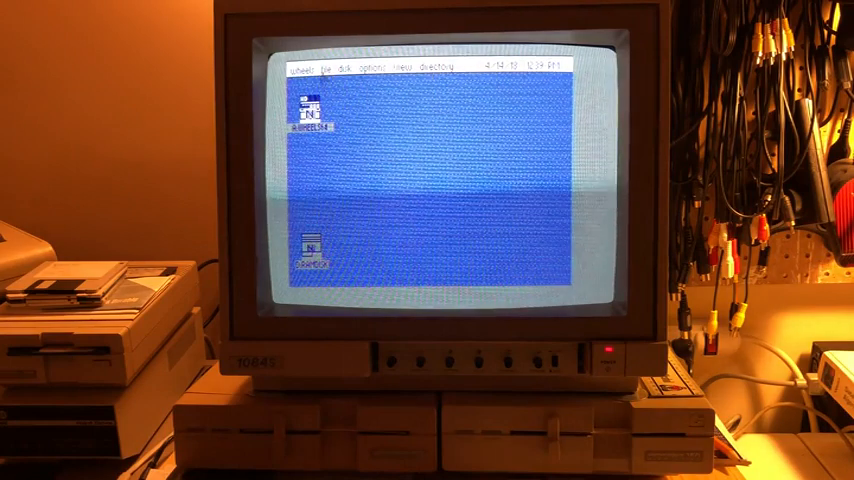
pyautogui.click(303, 66)
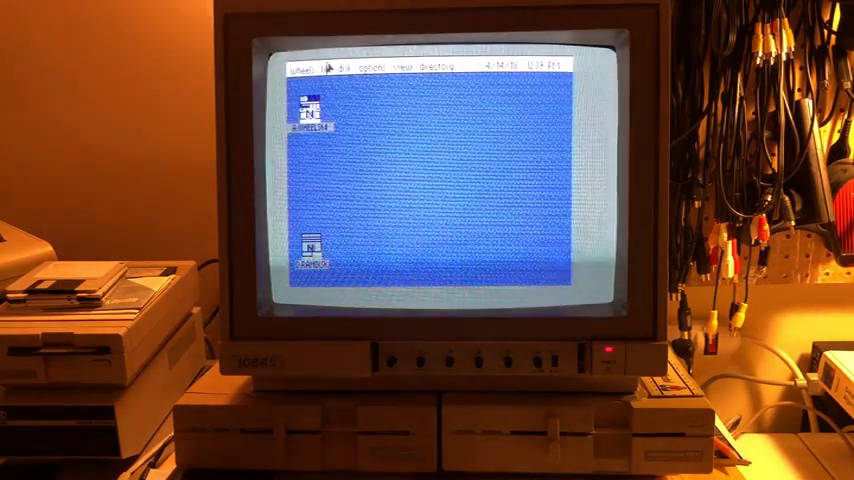
pyautogui.click(373, 66)
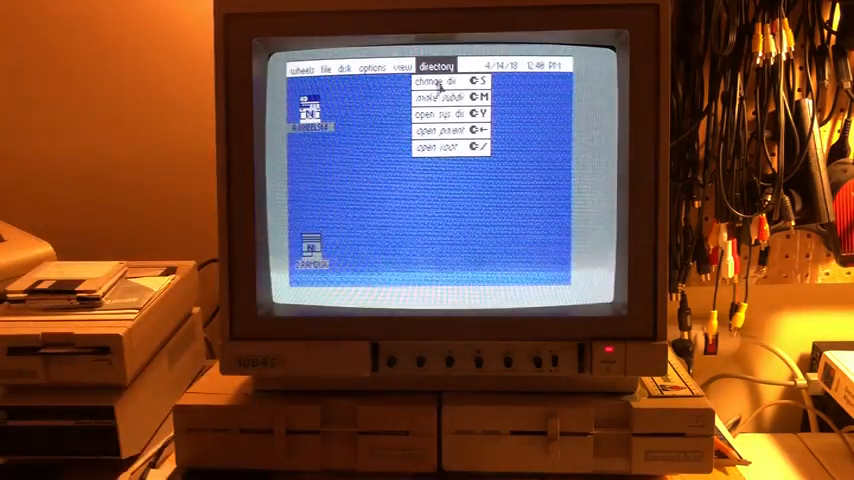
pyautogui.click(399, 67)
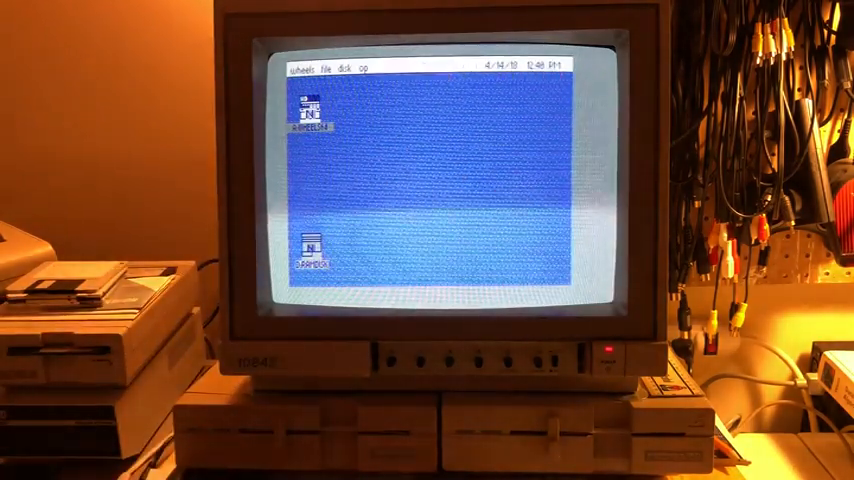
pyautogui.click(349, 67)
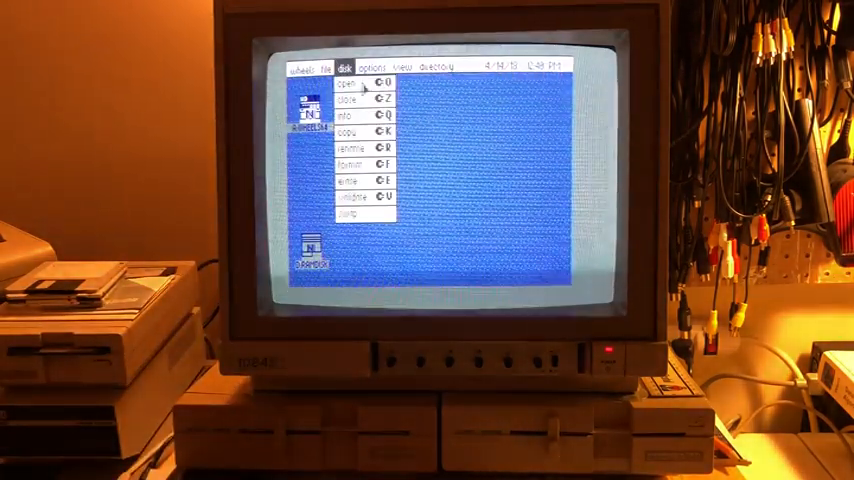
pyautogui.click(326, 67)
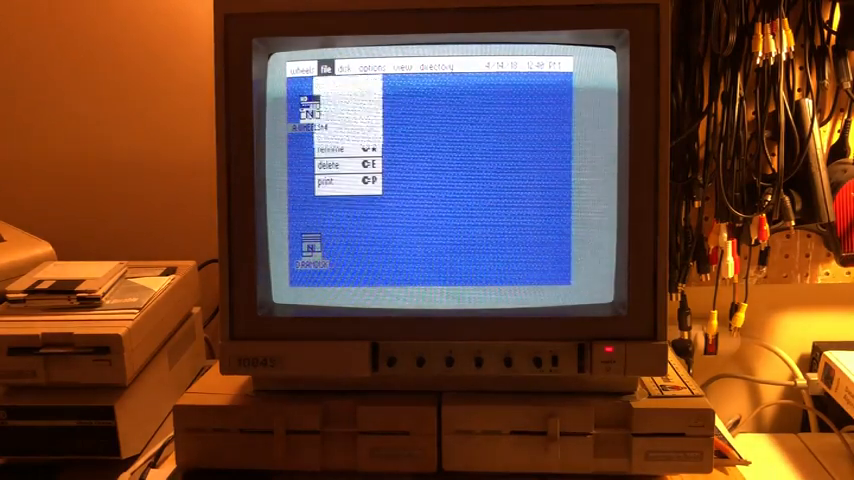